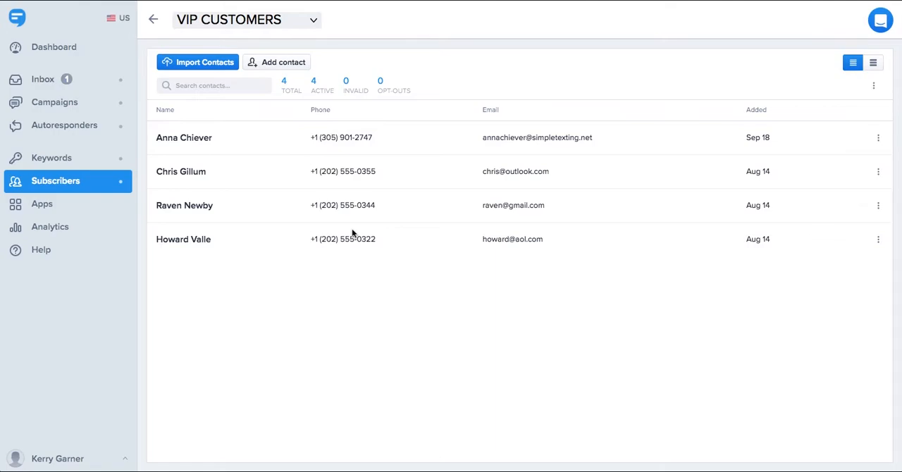
mouse_move(353, 203)
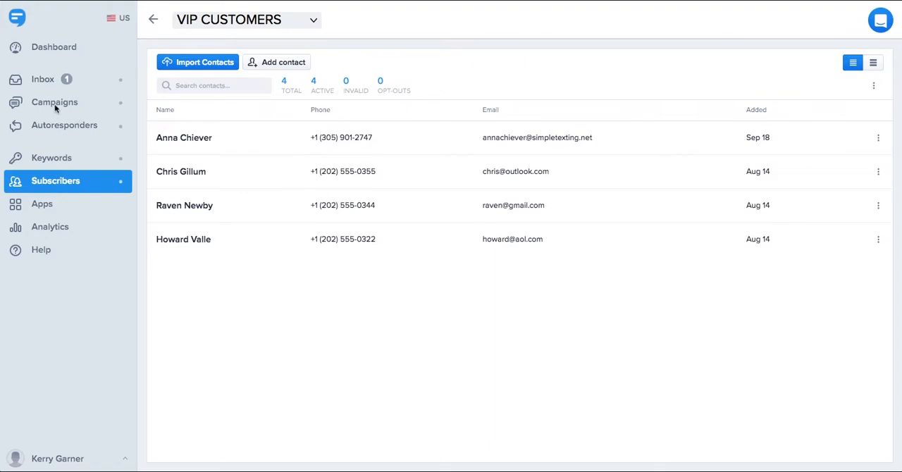
Go to the Campaigns page to view past campaigns like New Flavor and Free Coffee.
left_click(54, 102)
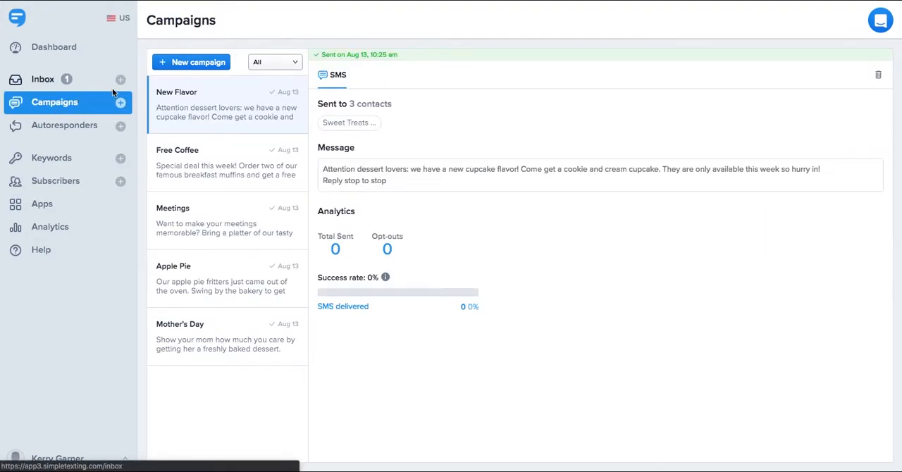
Create campaign 'September VIP Offer' with a SWEET TREATS 10% off message and first-name field.
left_click(191, 62)
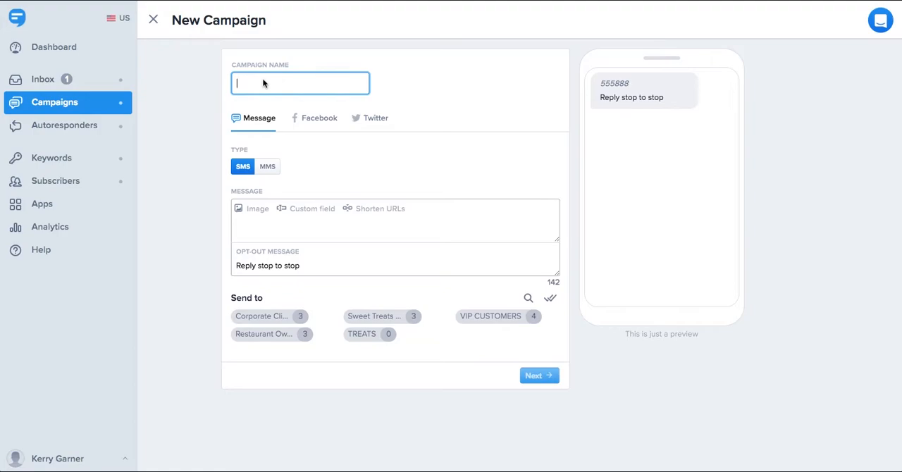
type("September VIP Offer")
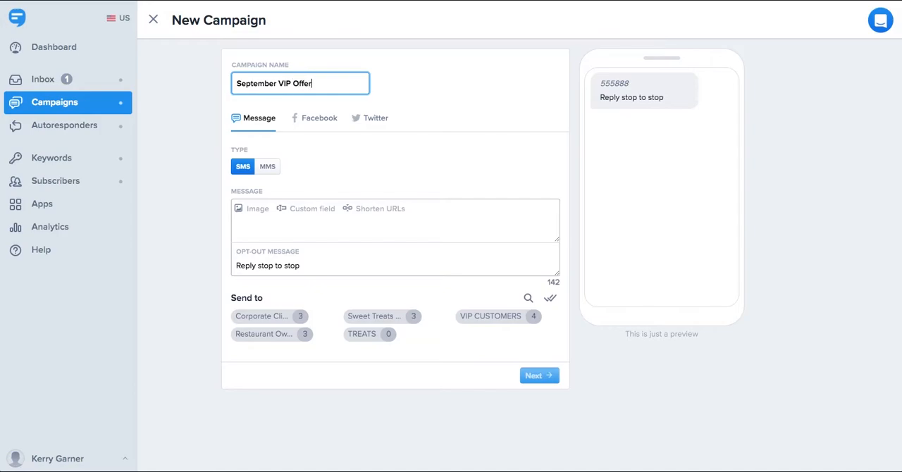
type("SWEET TREATS:")
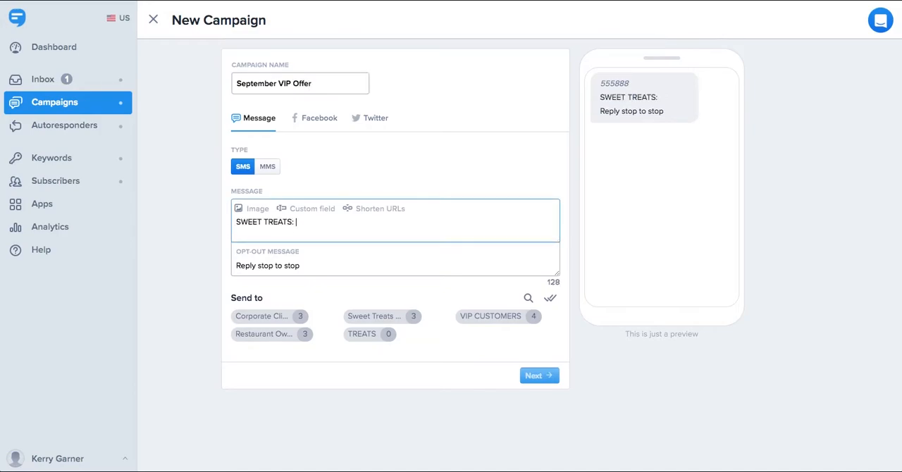
type("Thanks for being a loyal customer")
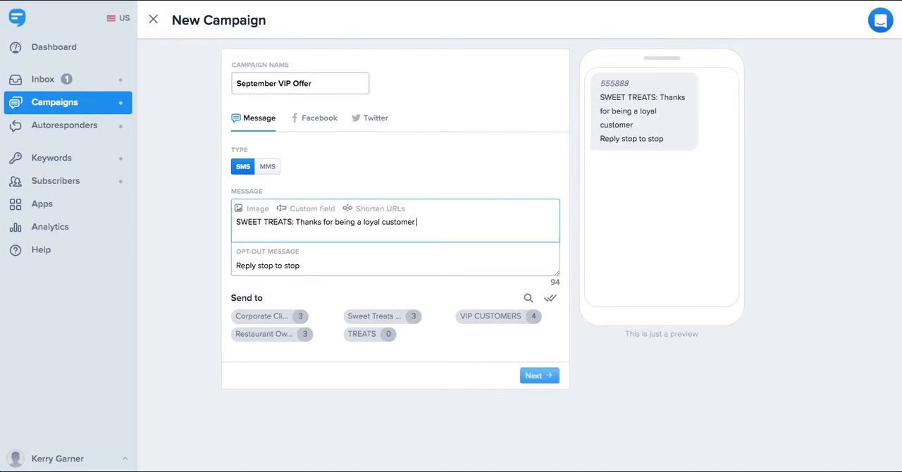
left_click(13, 383)
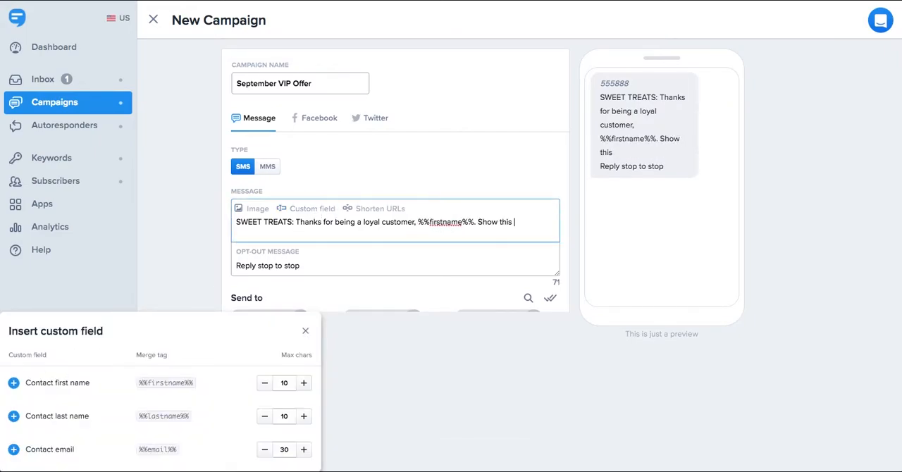
type("text for 10% off")
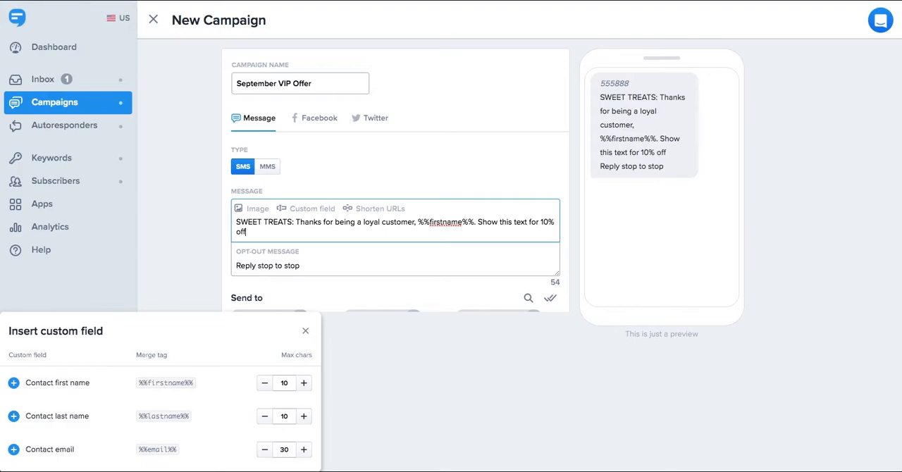
type("your order.")
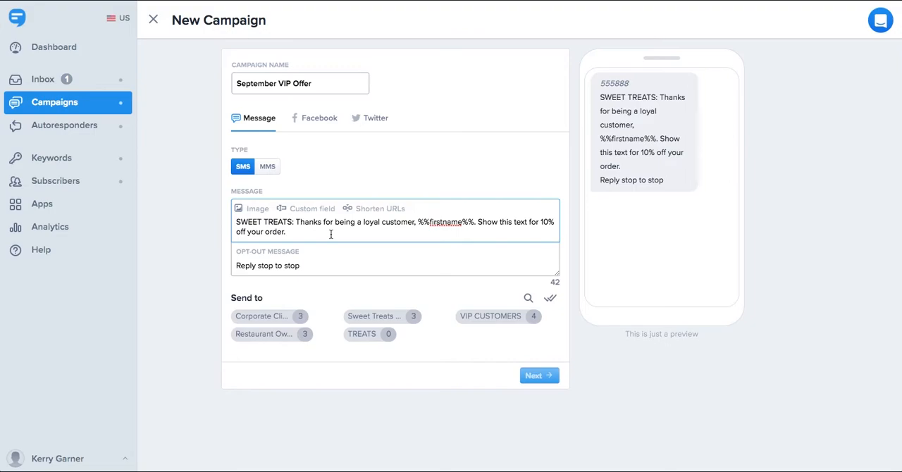
left_click(252, 209)
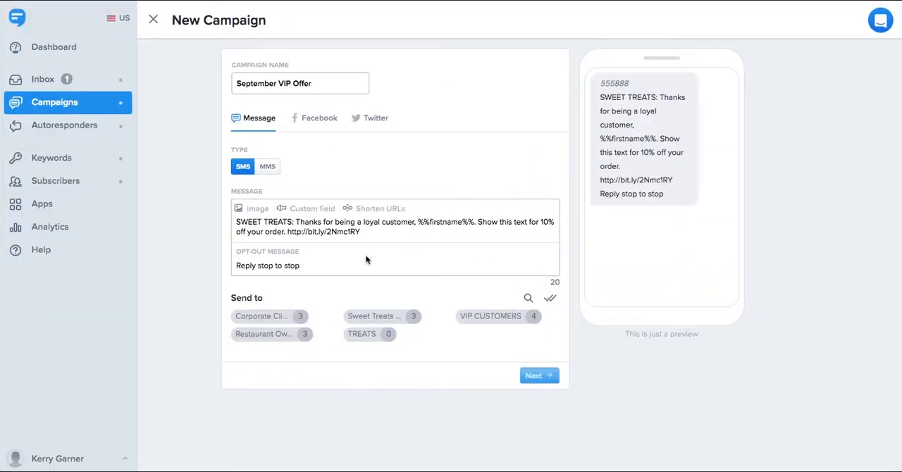
mouse_move(78, 300)
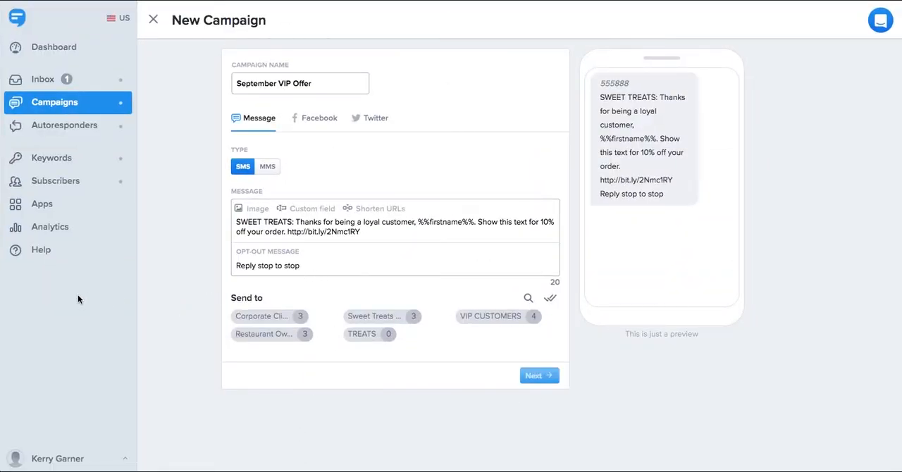
type("http://www.kellyssweettreats.com")
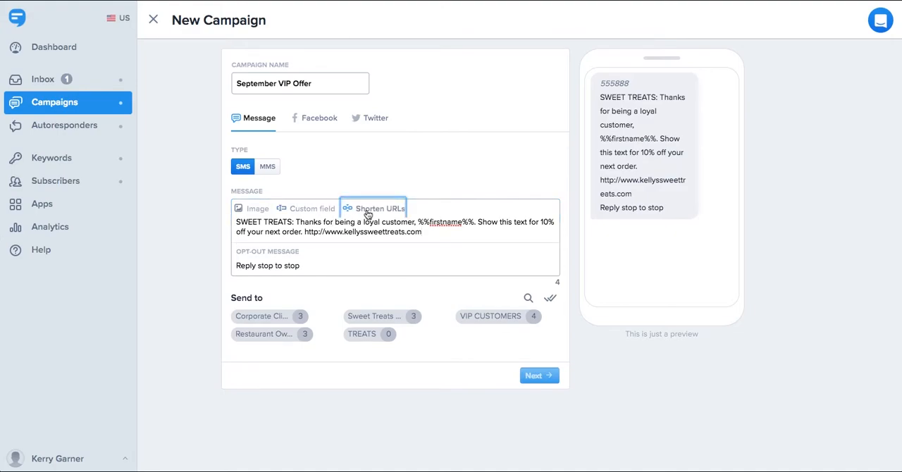
Switch the campaign to MMS and attach the sweet-treats-10off image.
left_click(267, 166)
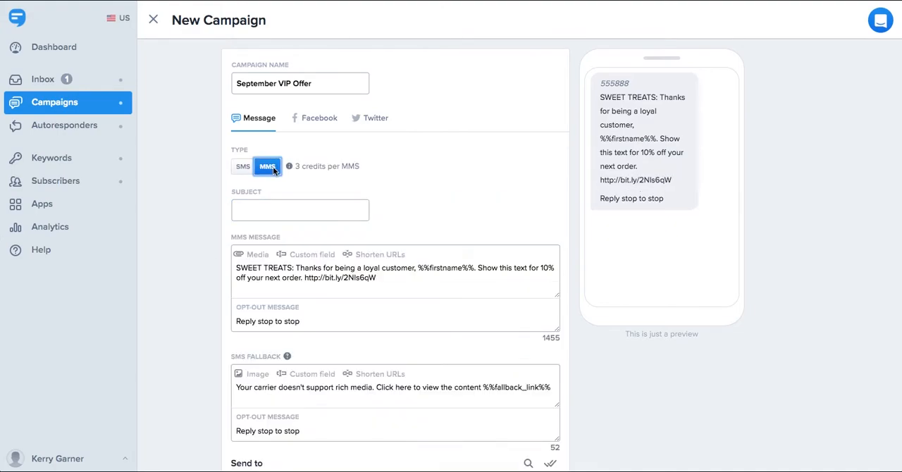
scroll("down", 3)
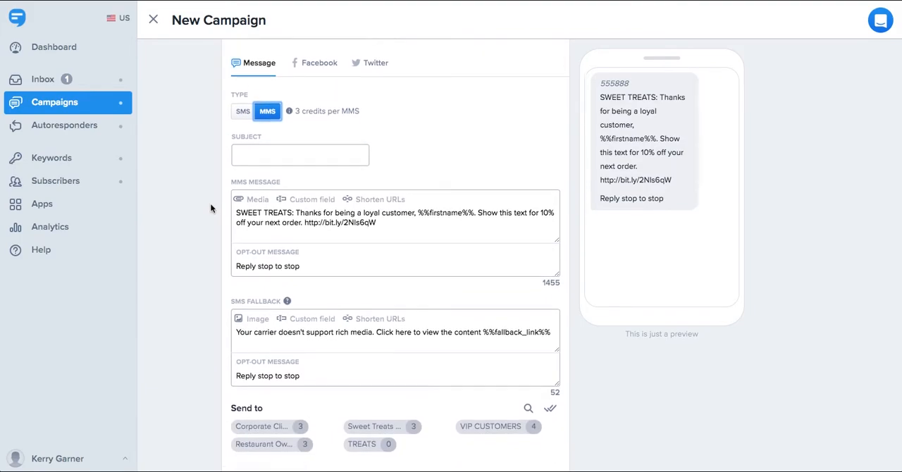
scroll("down", 3)
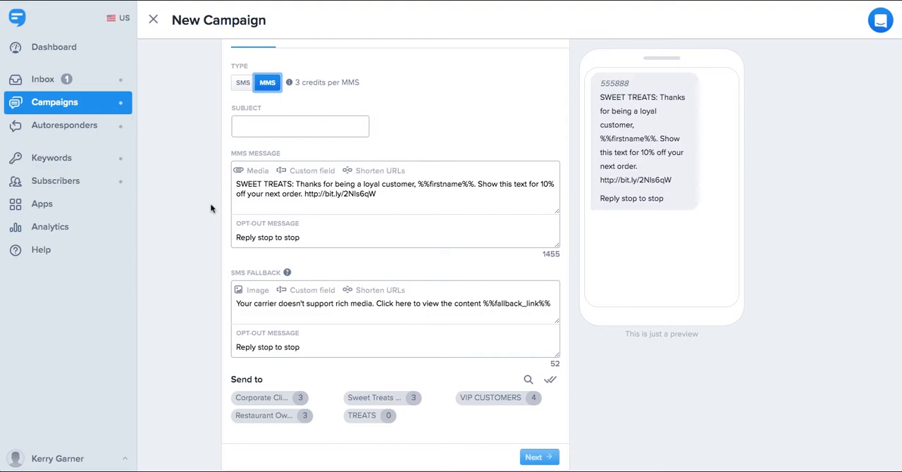
left_click(251, 171)
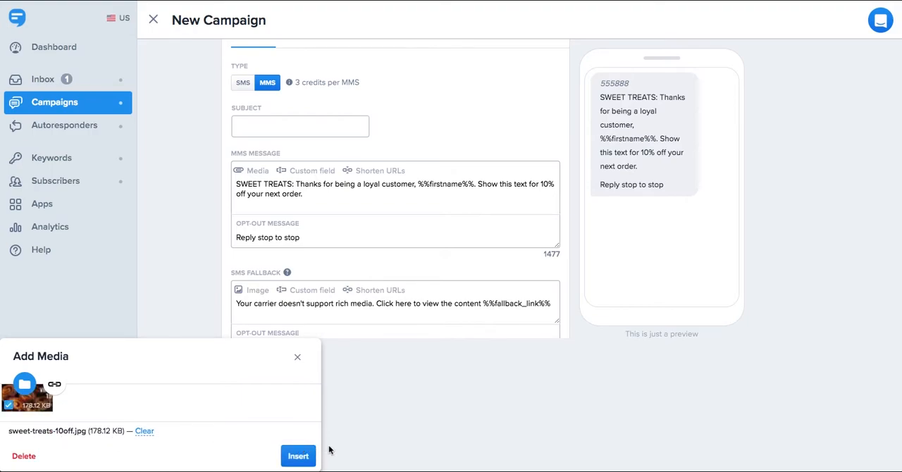
left_click(297, 456)
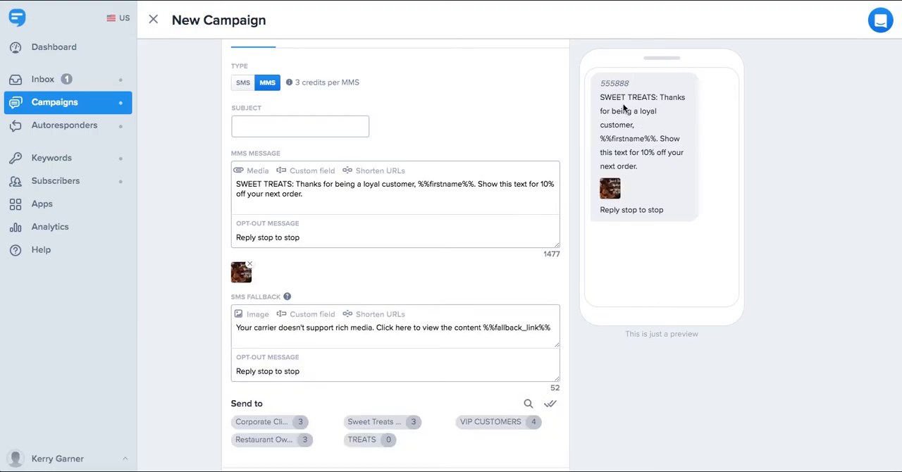
mouse_move(560, 149)
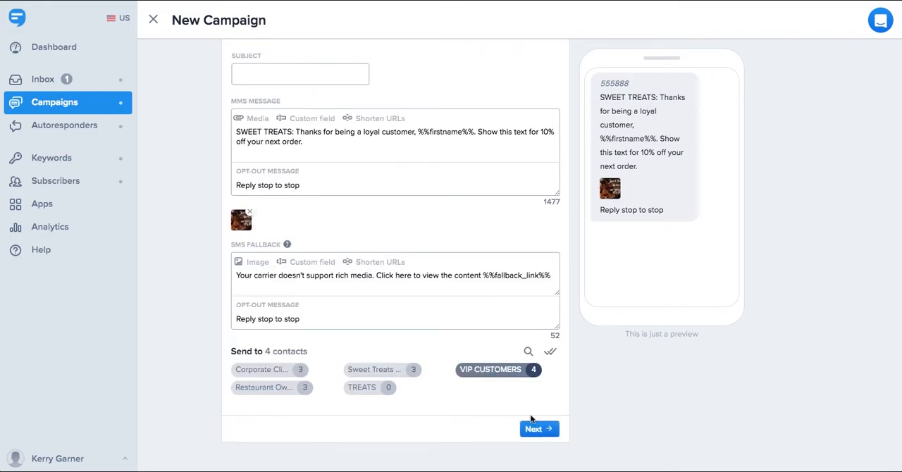
Proceed to the campaign summary and cancel the scheduling option without setting a time.
left_click(538, 429)
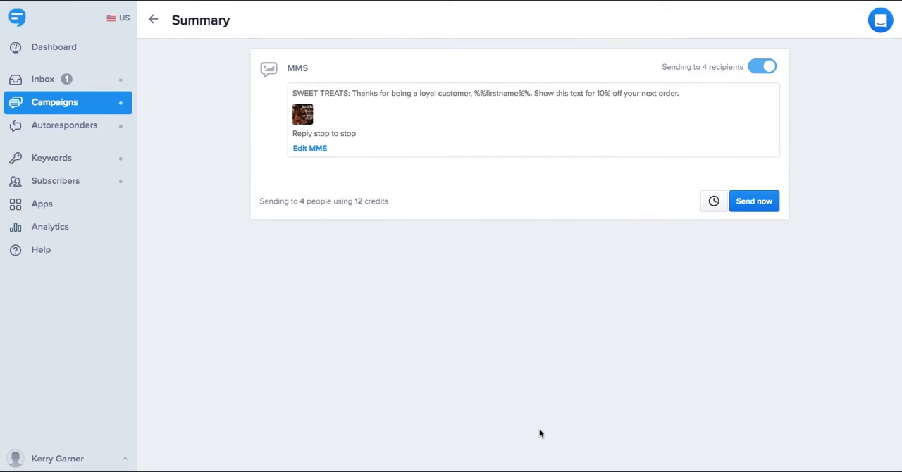
mouse_move(549, 370)
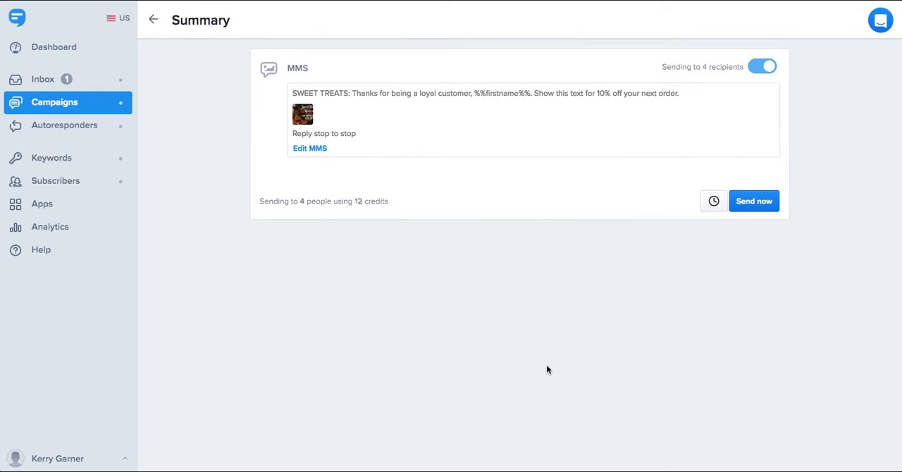
mouse_move(762, 205)
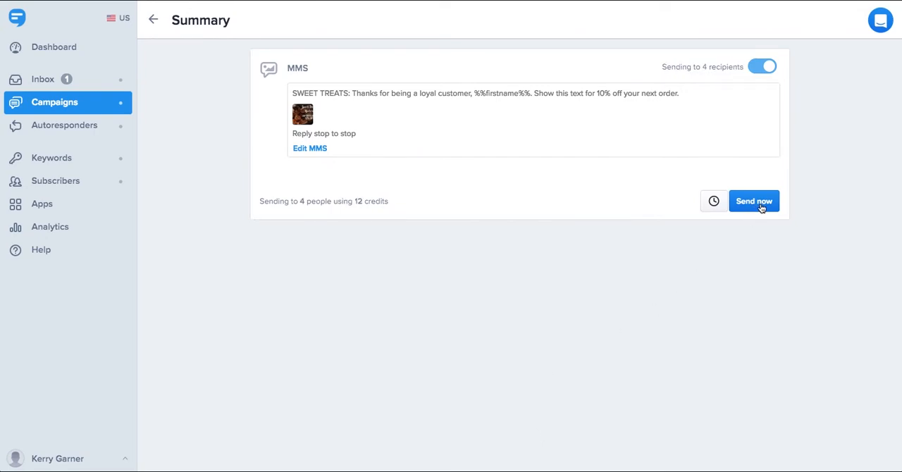
left_click(714, 201)
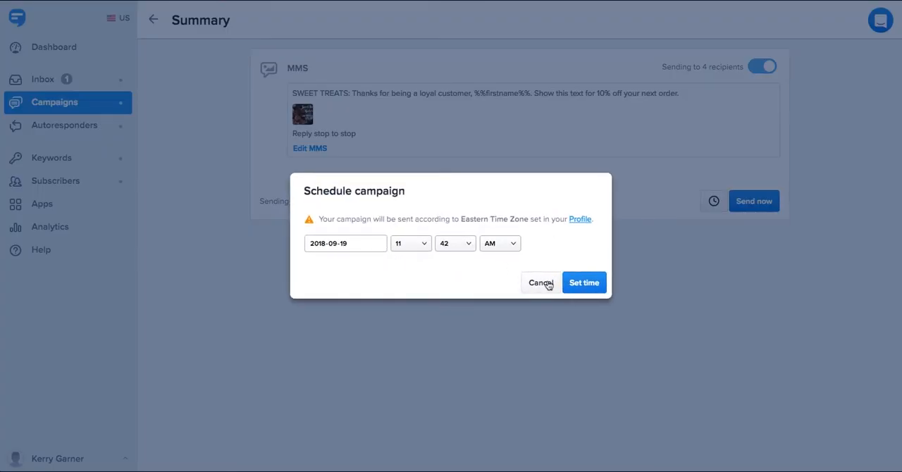
left_click(540, 282)
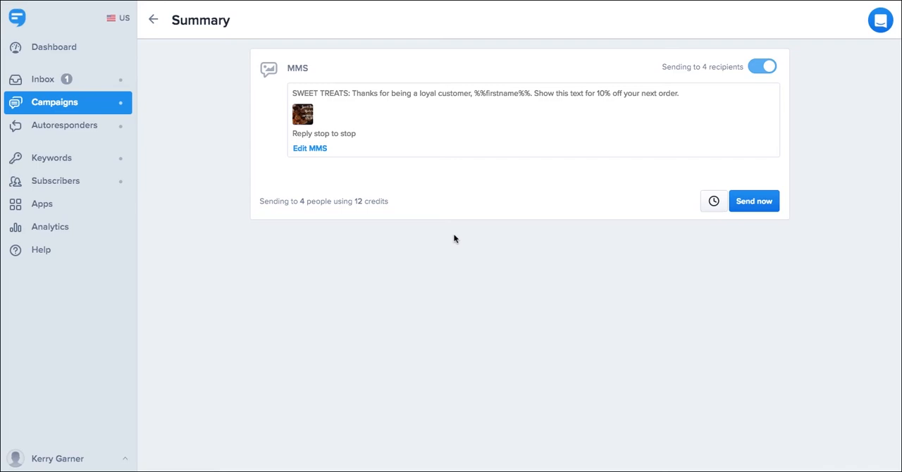
Reply 'Looking forward to it!' in the inbox conversation ending with See you soon!
left_click(43, 79)
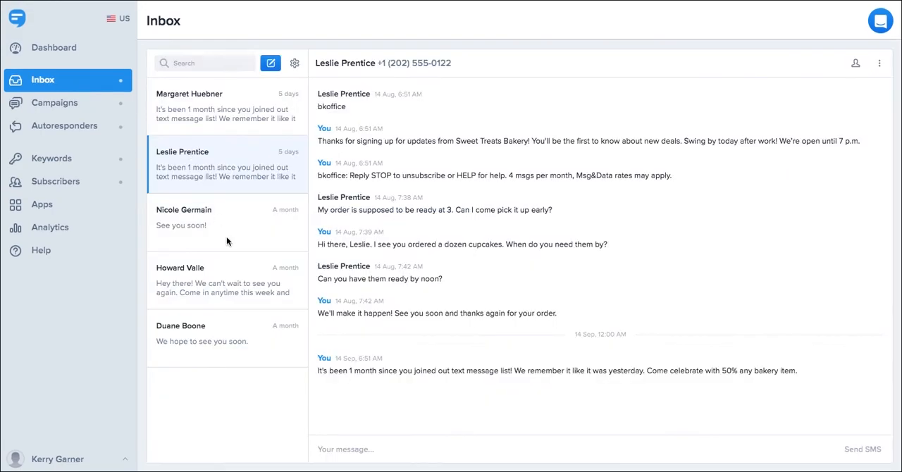
left_click(227, 222)
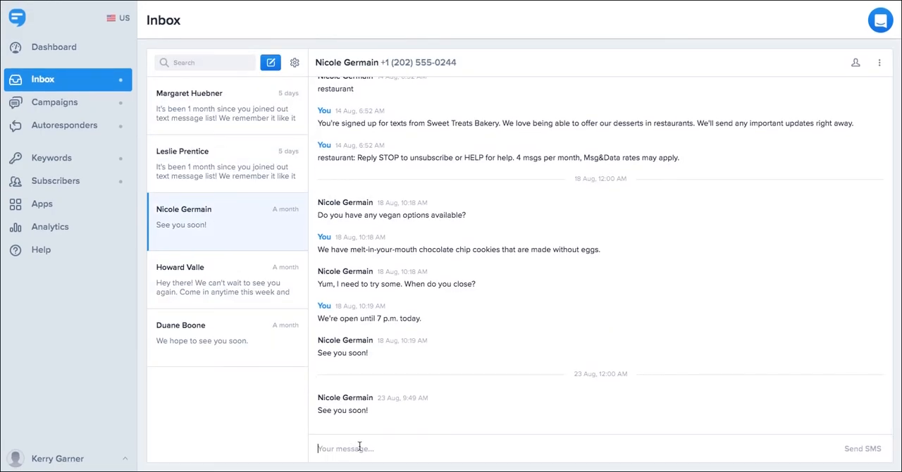
left_click(863, 449)
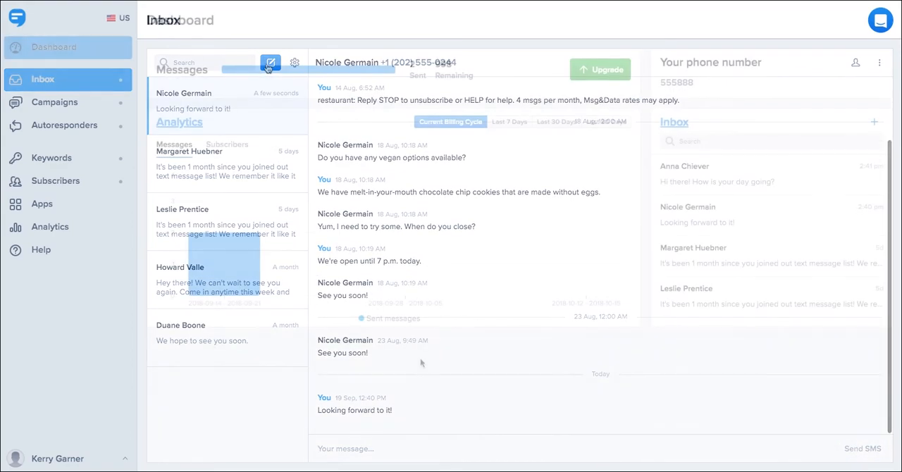
Open the Dashboard showing 2 messages sent and 998 remaining.
left_click(53, 48)
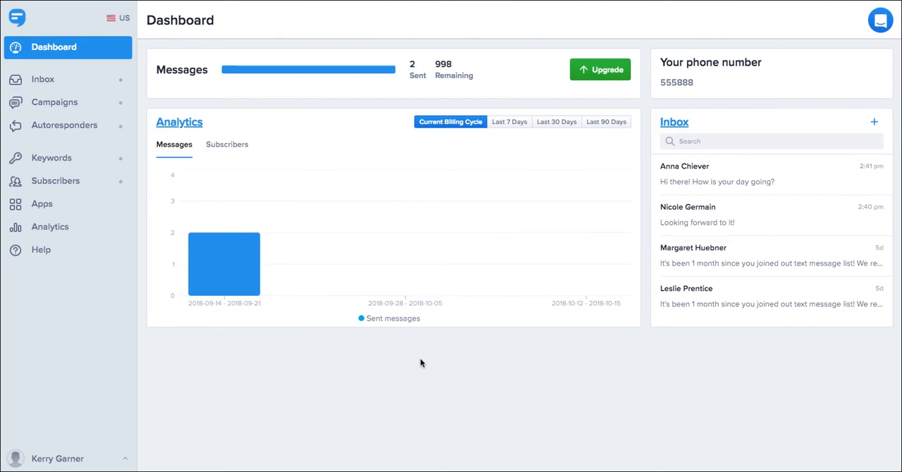
mouse_move(465, 342)
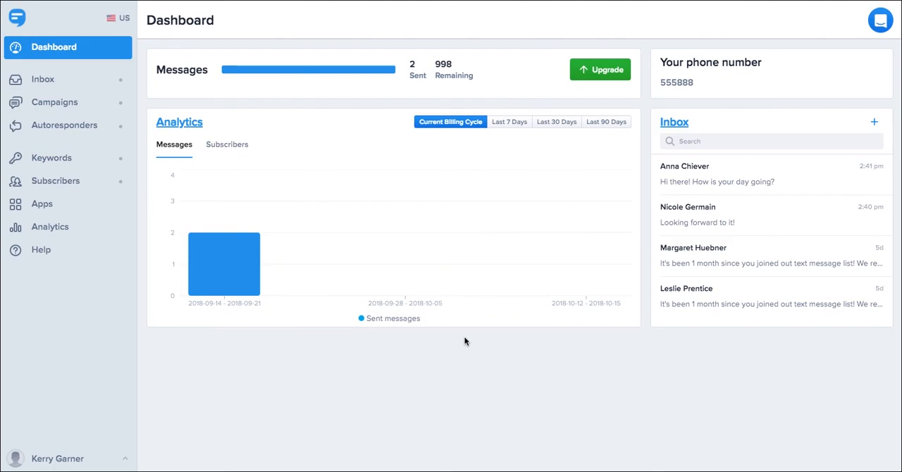